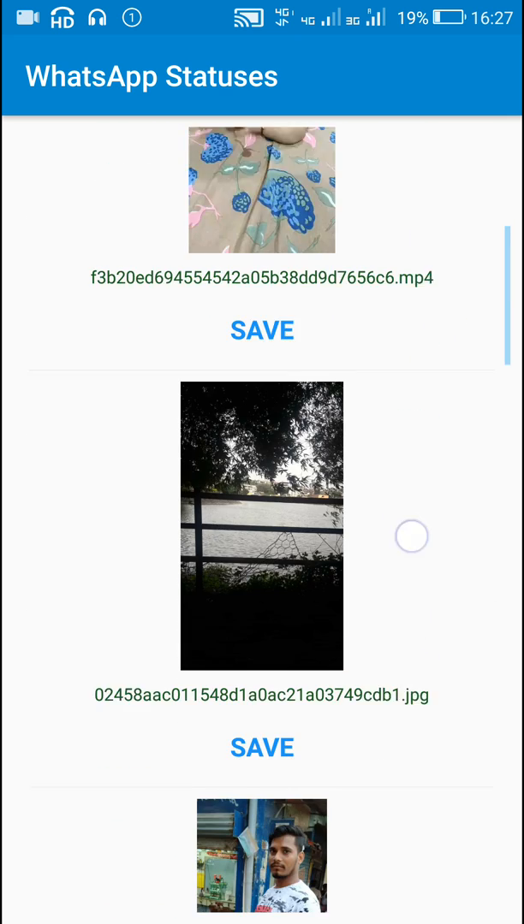
Step: Show the folders of the phone's internal storage in File Manager's Storage view
scroll("up", 3)
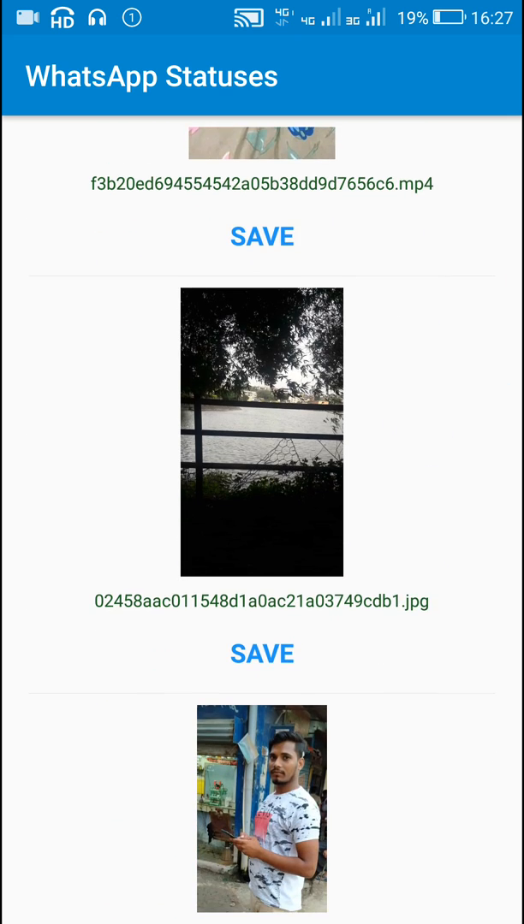
left_click(262, 653)
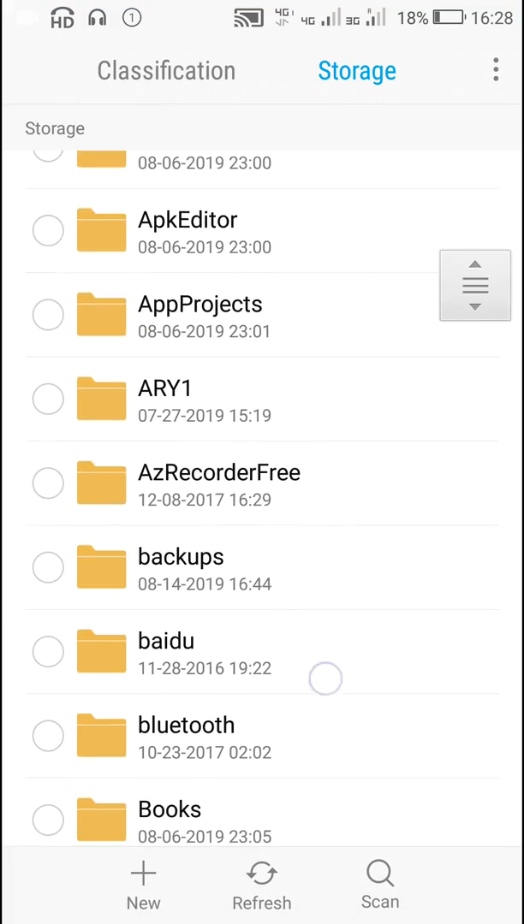
scroll("down", 3)
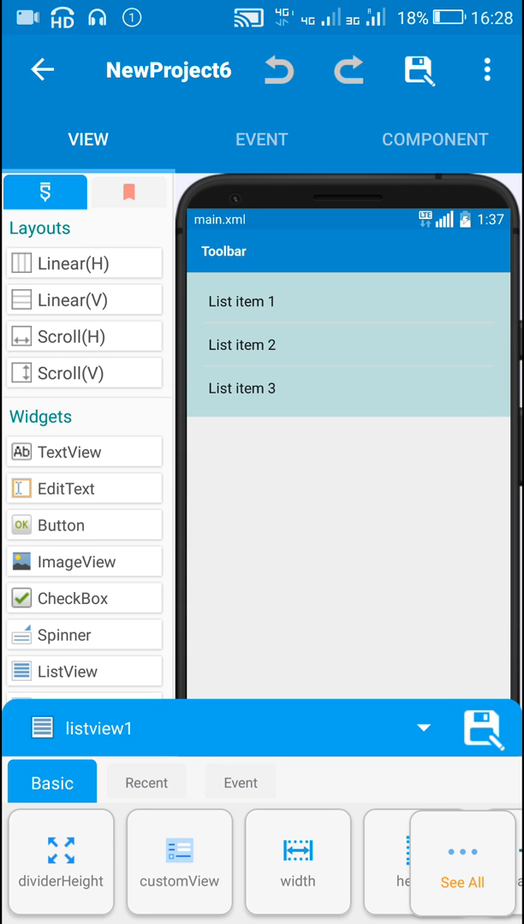
Step: Set listview1's customView to the custom layout and confirm the selection
left_click(178, 862)
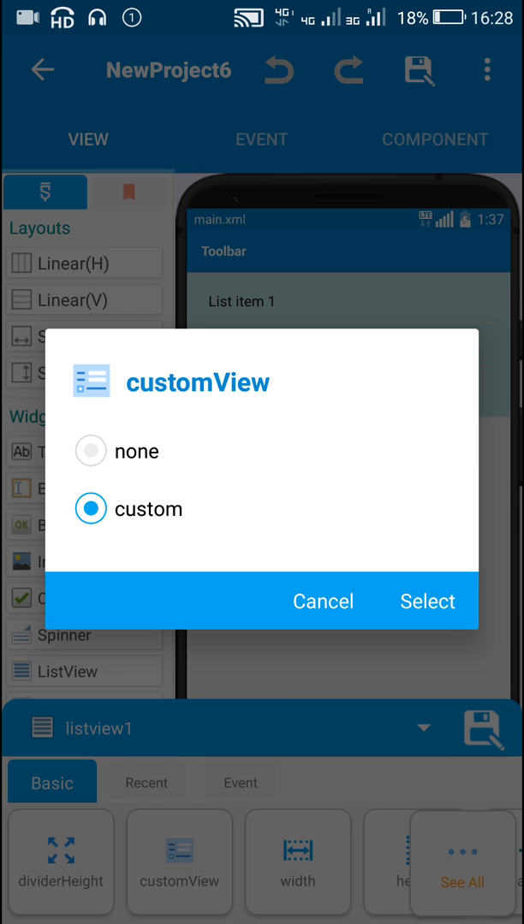
left_click(428, 601)
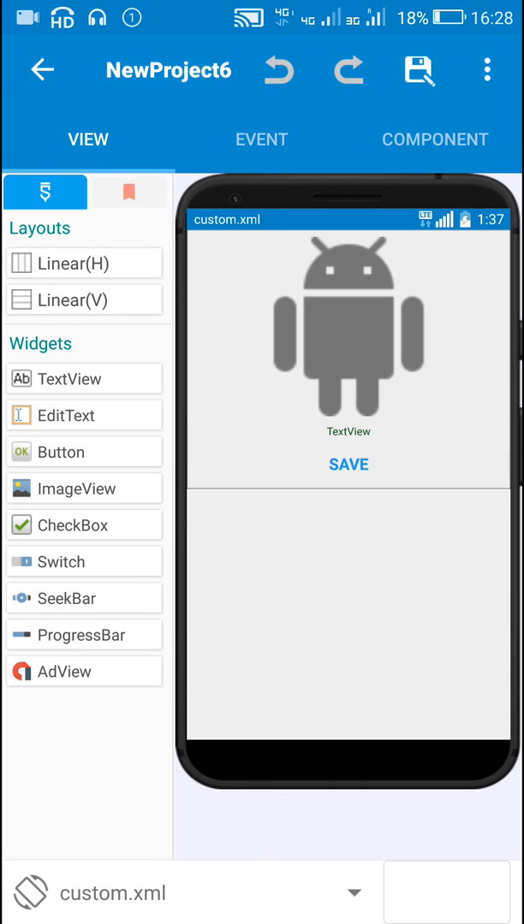
Step: Inspect imageview1 and the file-name textview1 in the custom.xml item layout
left_click(348, 325)
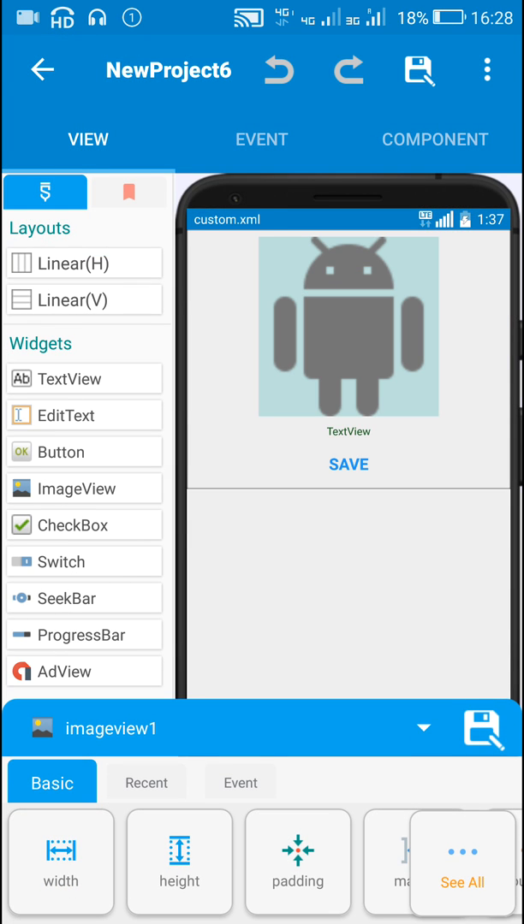
left_click(62, 862)
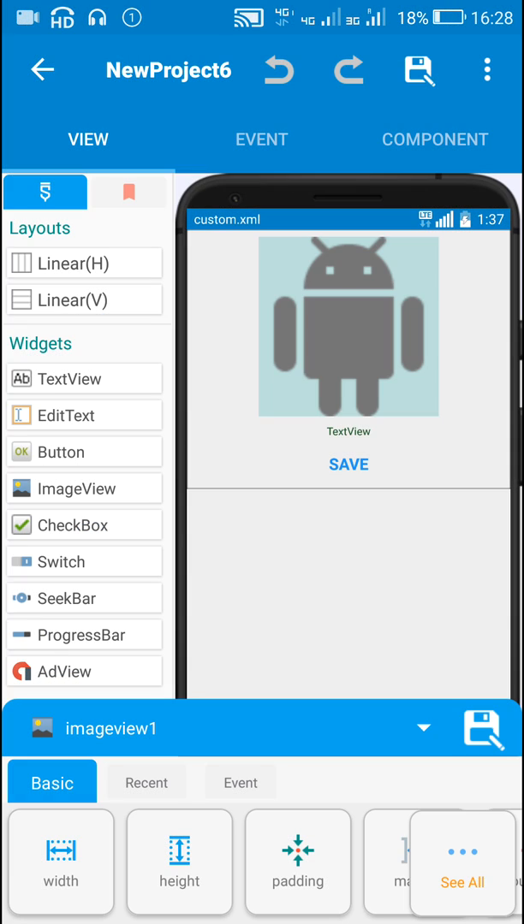
left_click(347, 431)
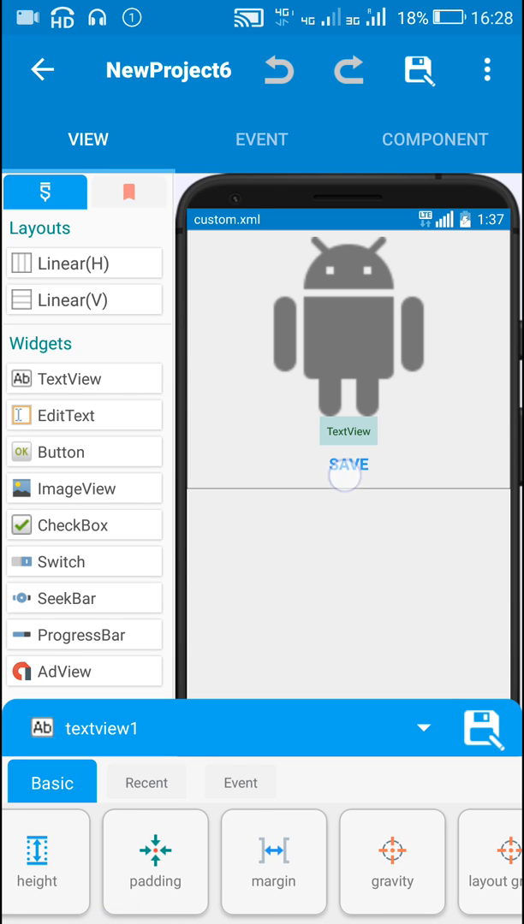
left_click(347, 462)
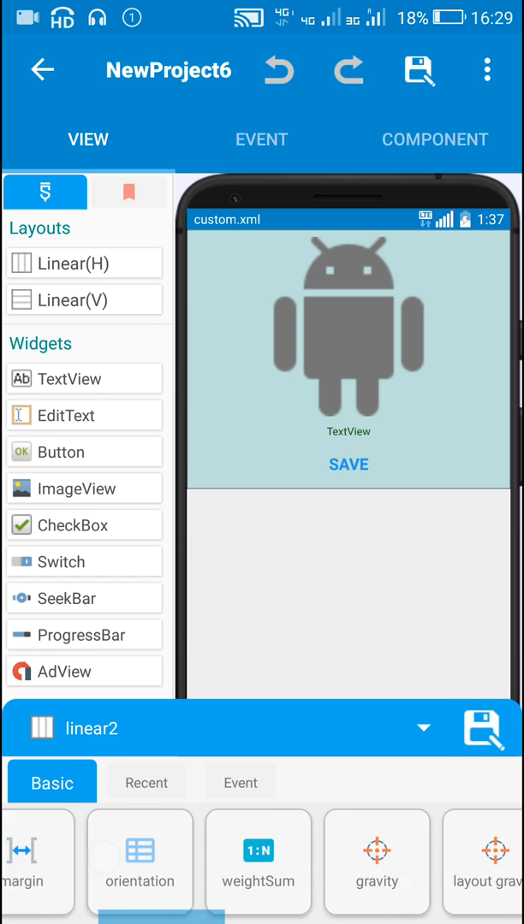
Step: Check linear2's gravity without changing it, then list the project's layout files
left_click(377, 863)
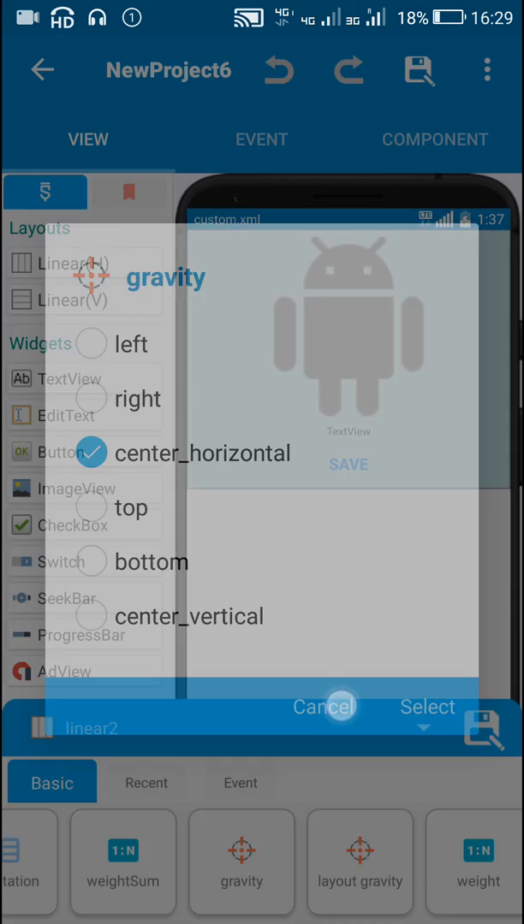
left_click(324, 706)
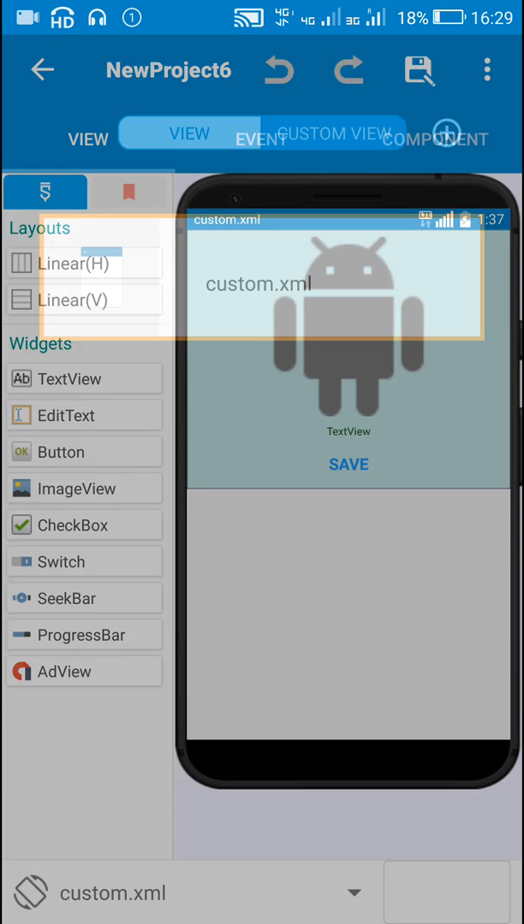
left_click(188, 134)
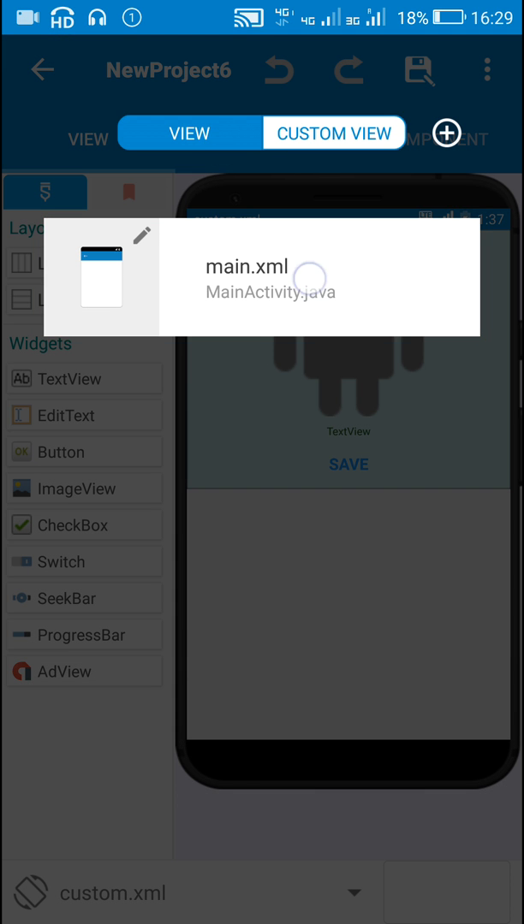
Step: Return to main.xml and verify MainActivity's onCreate event contains only the refresh block
left_click(246, 267)
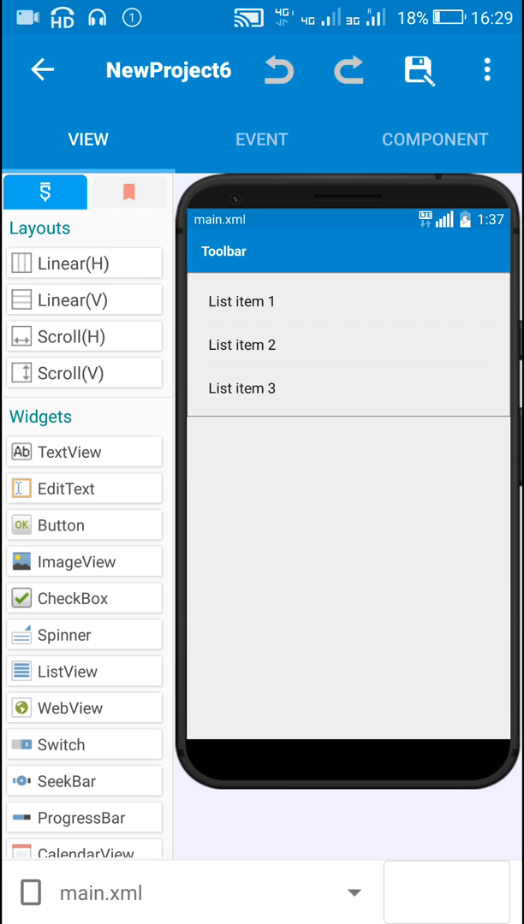
left_click(260, 138)
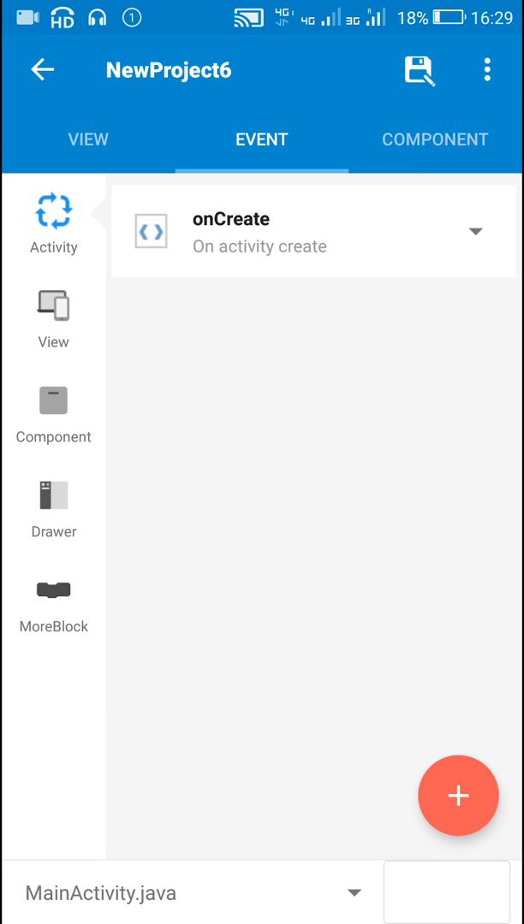
left_click(313, 231)
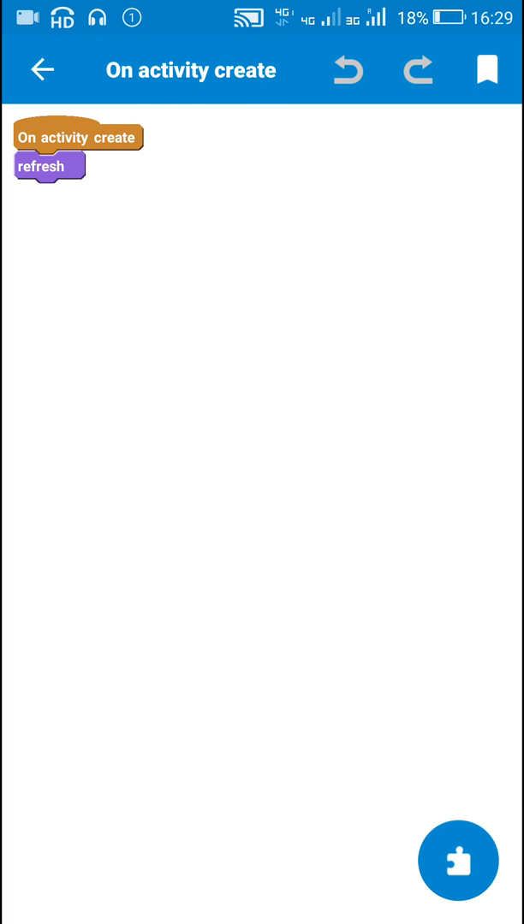
left_click(41, 71)
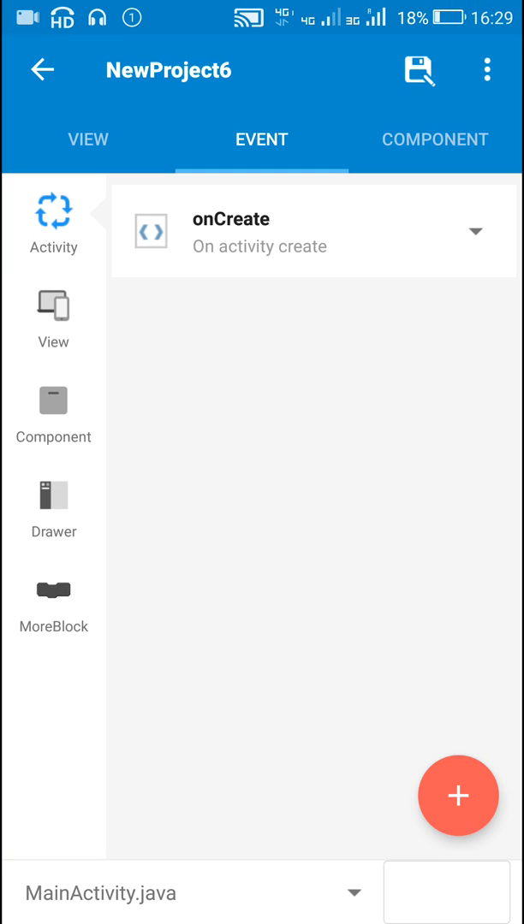
Step: Review the refresh MoreBlock, keeping the /WhatsApp/Media/.Statuses/ path and list1 as the file list
left_click(53, 599)
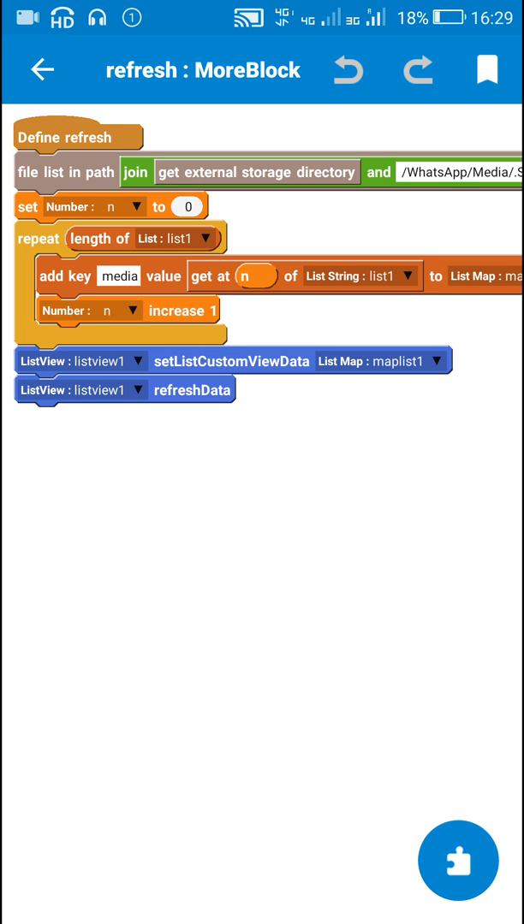
scroll("right", 3)
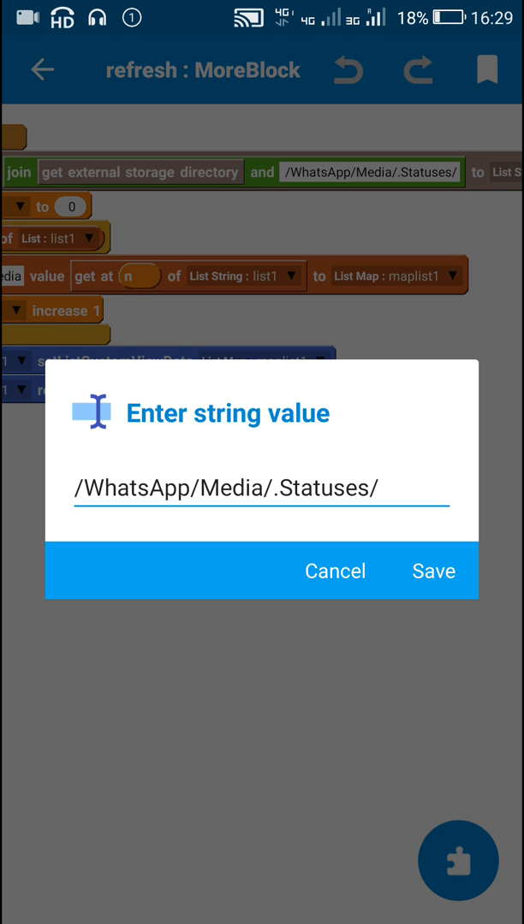
left_click(260, 489)
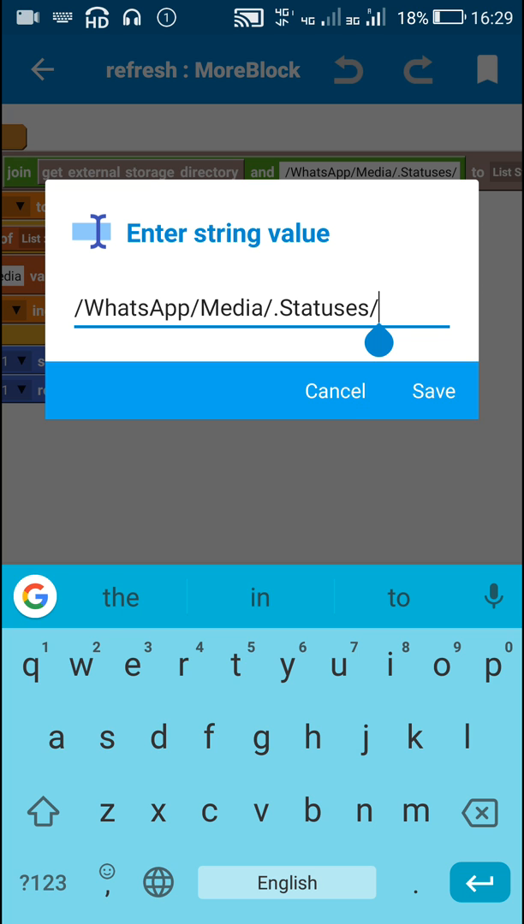
left_click(434, 390)
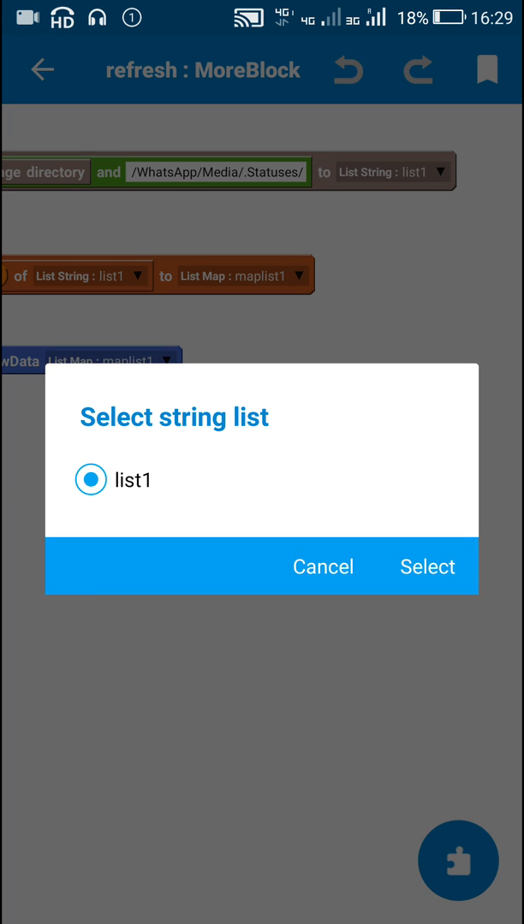
left_click(428, 566)
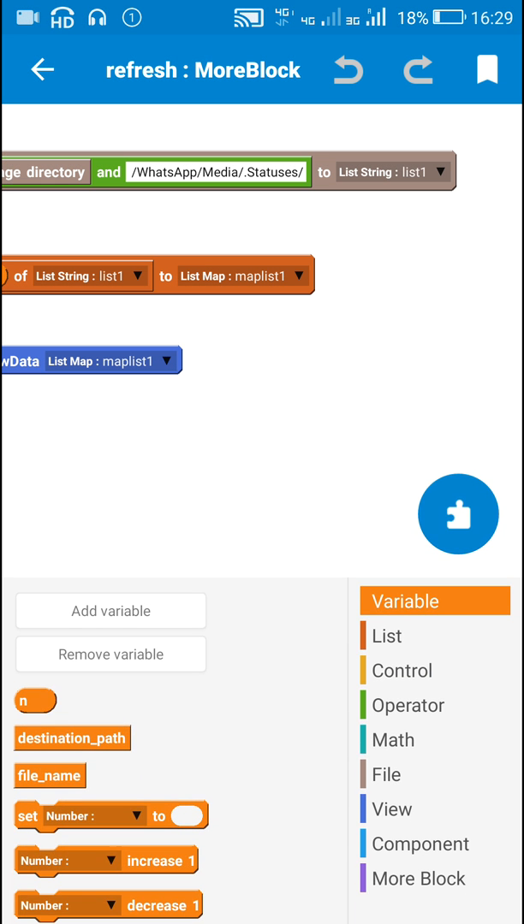
left_click(386, 636)
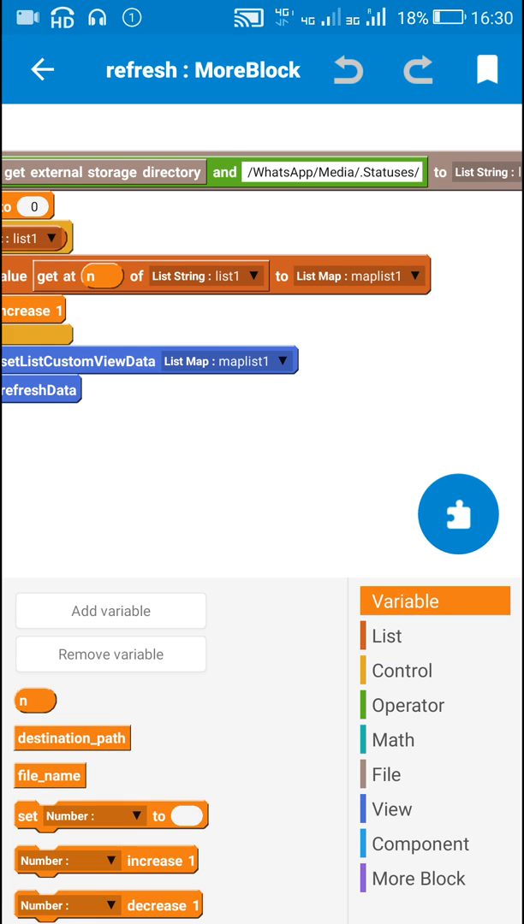
left_click(385, 636)
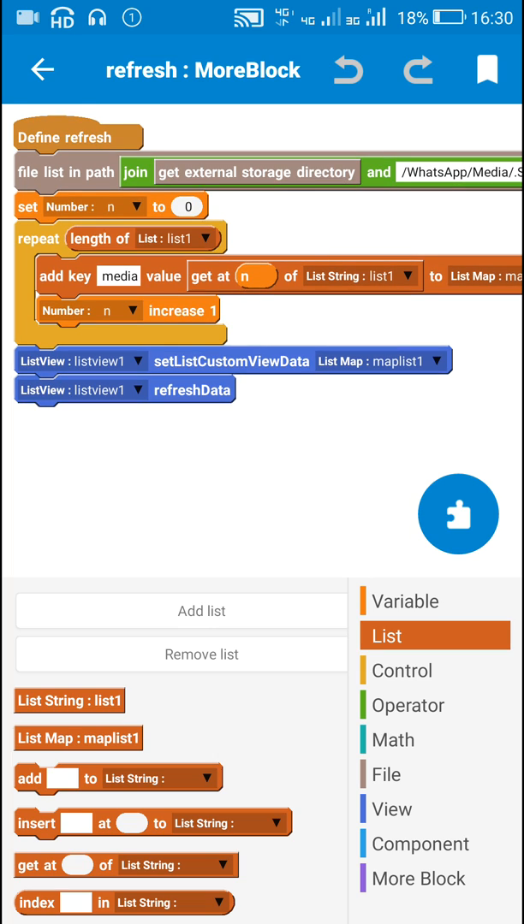
left_click(41, 70)
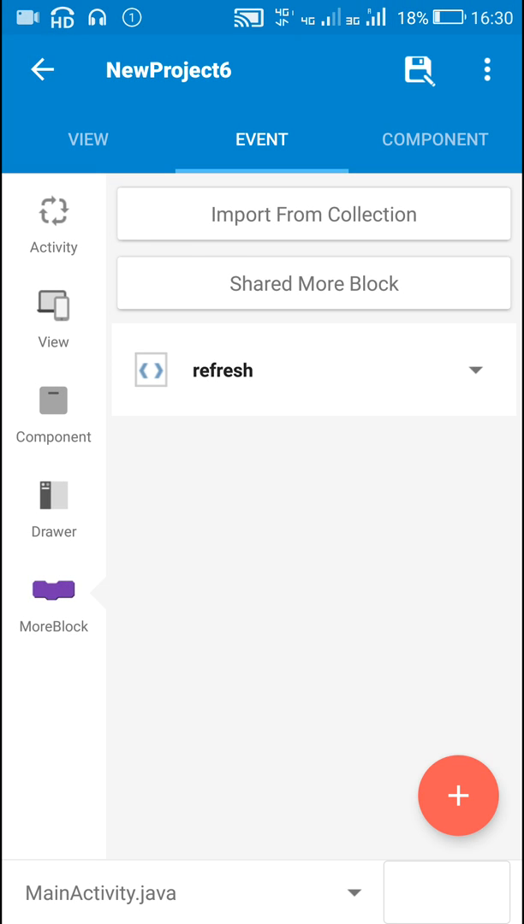
left_click(53, 308)
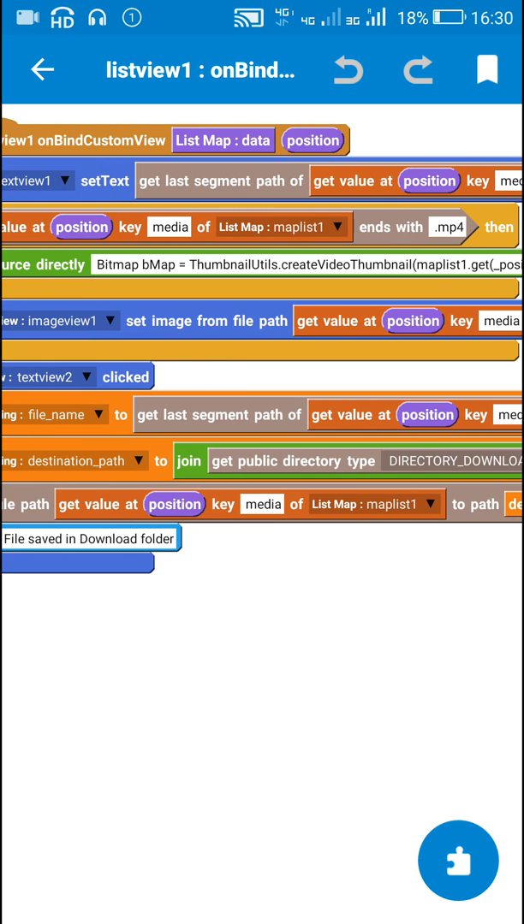
scroll("right", 3)
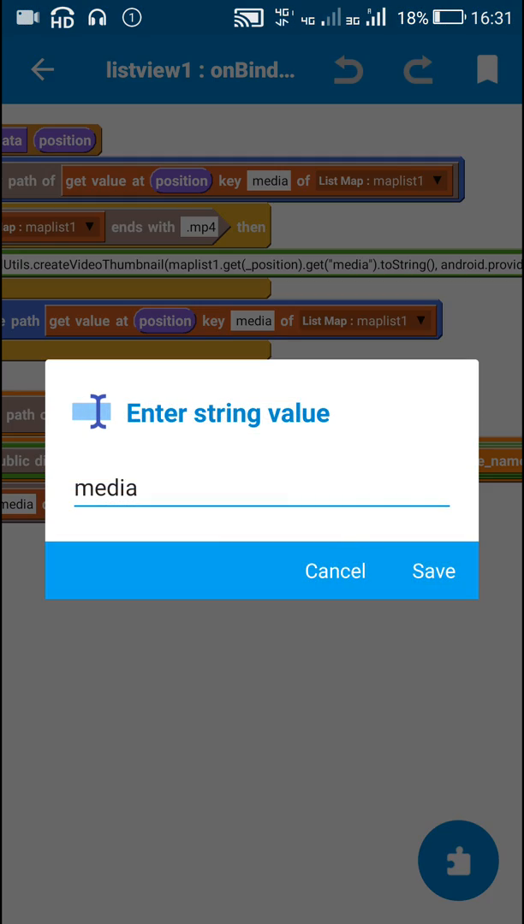
left_click(432, 571)
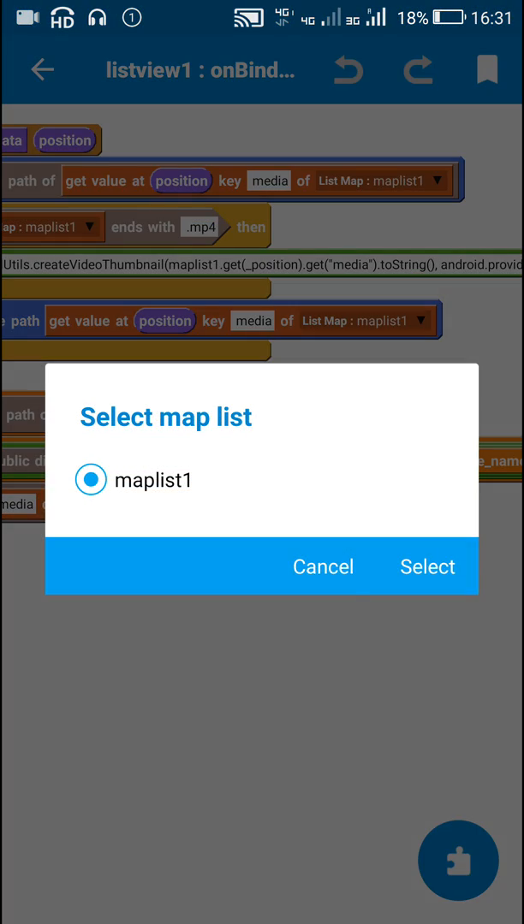
left_click(427, 566)
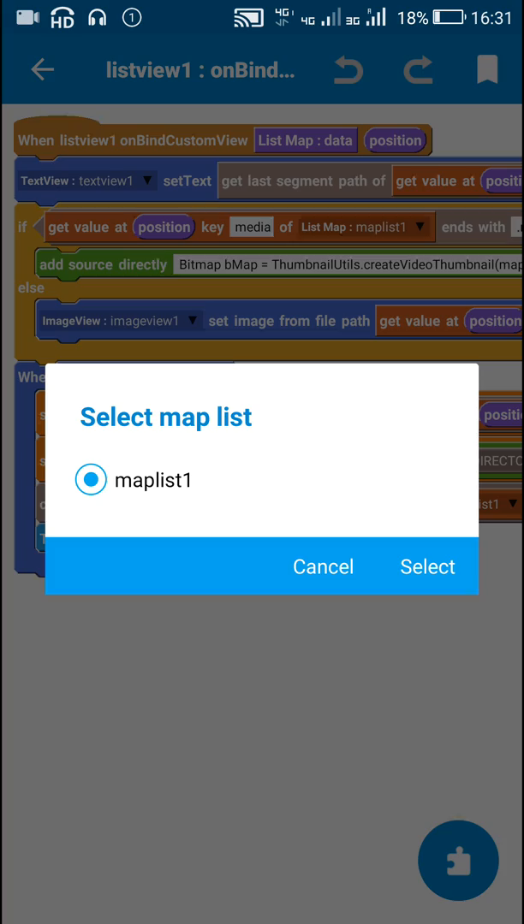
left_click(428, 567)
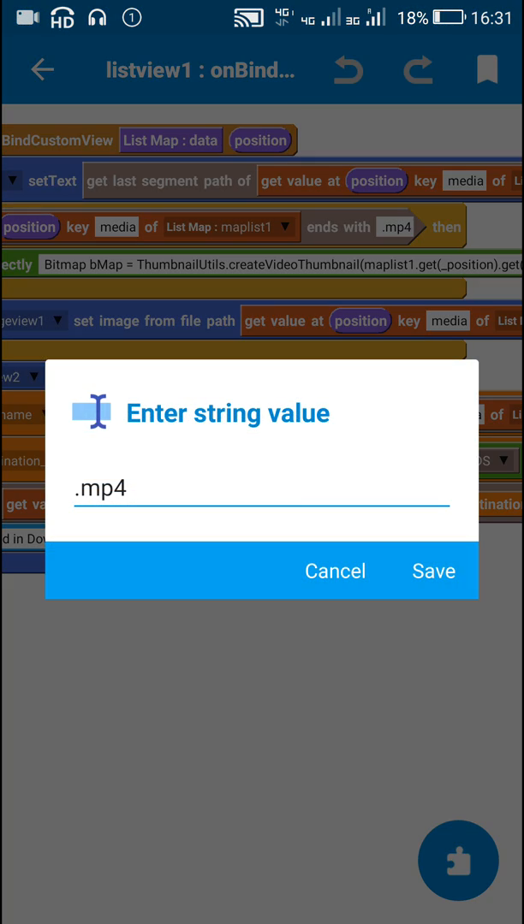
left_click(433, 572)
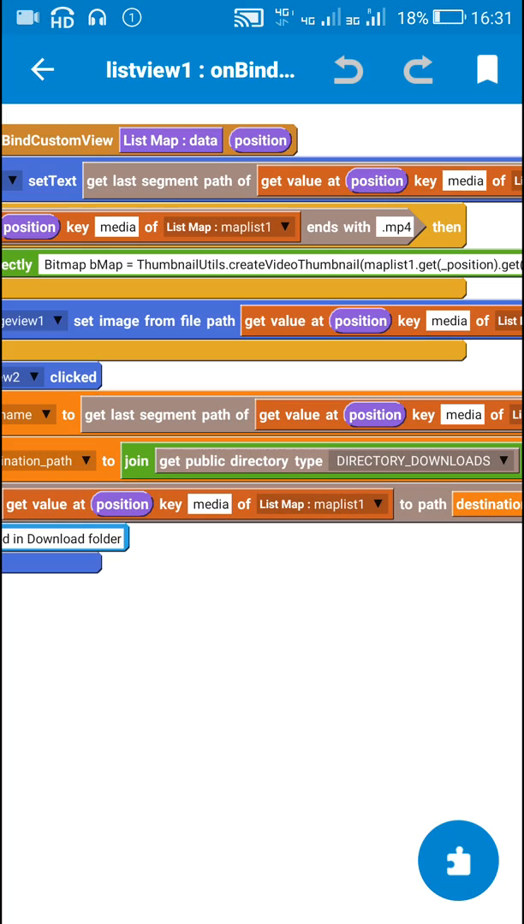
scroll("right", 3)
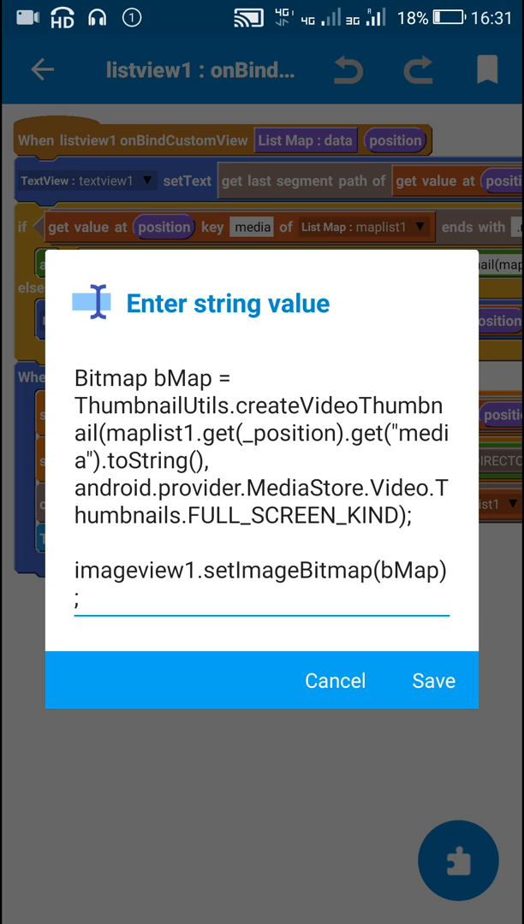
left_click(260, 598)
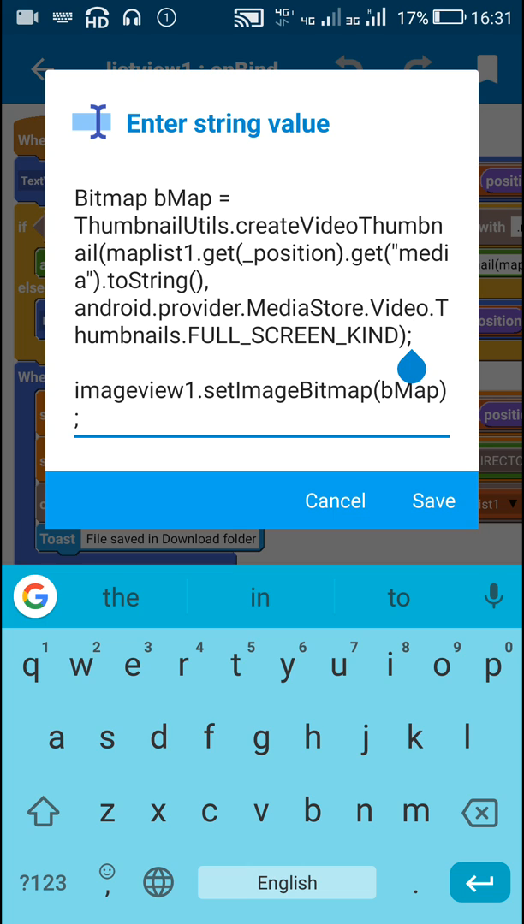
left_click(196, 231)
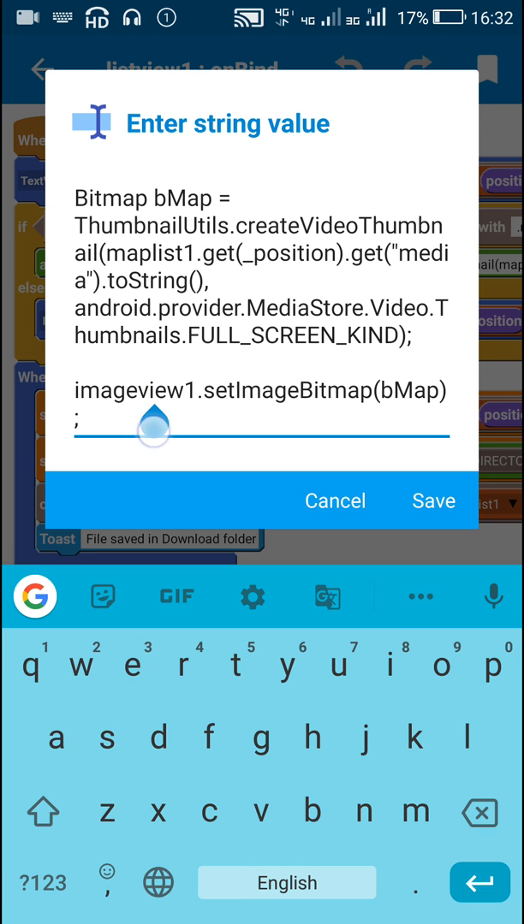
left_click_drag(151, 431, 260, 438)
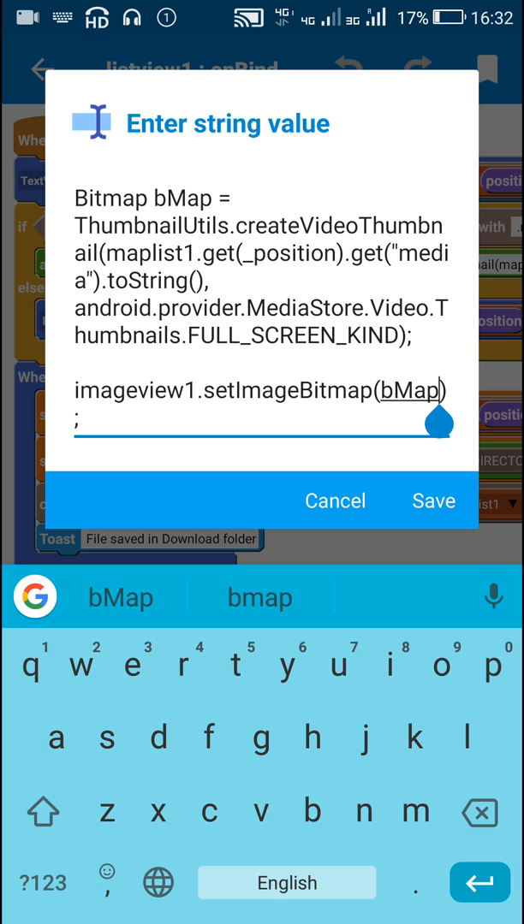
left_click(432, 500)
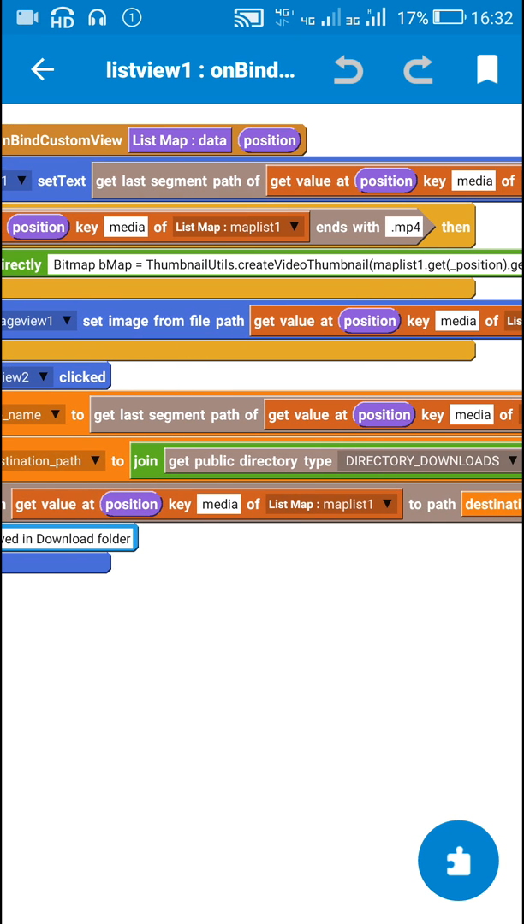
scroll("right", 3)
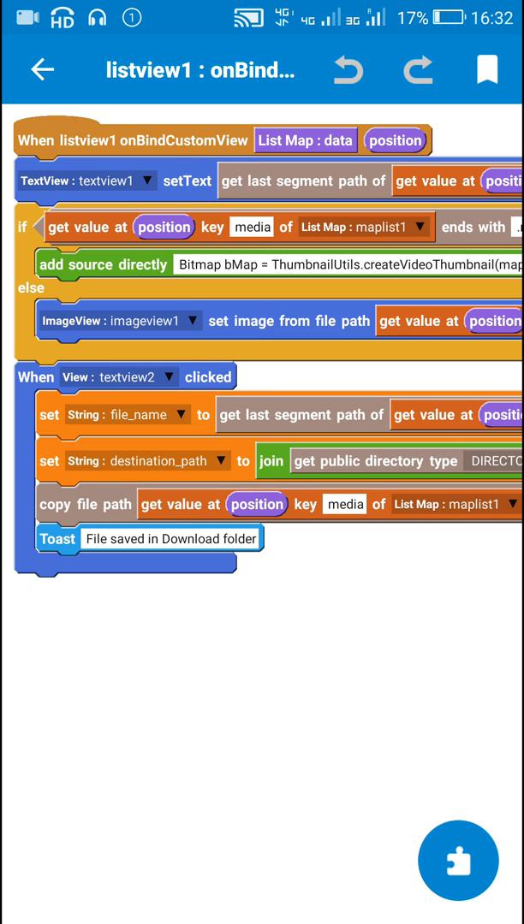
left_click(459, 861)
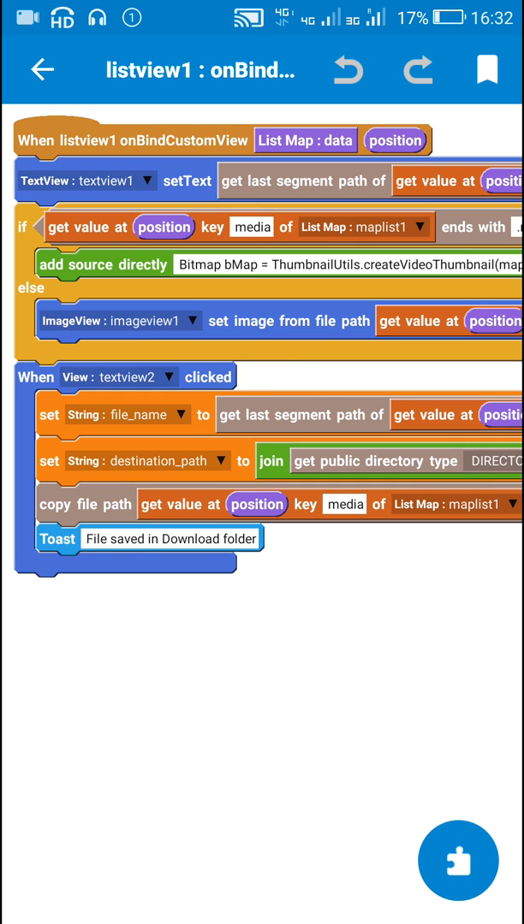
left_click(181, 414)
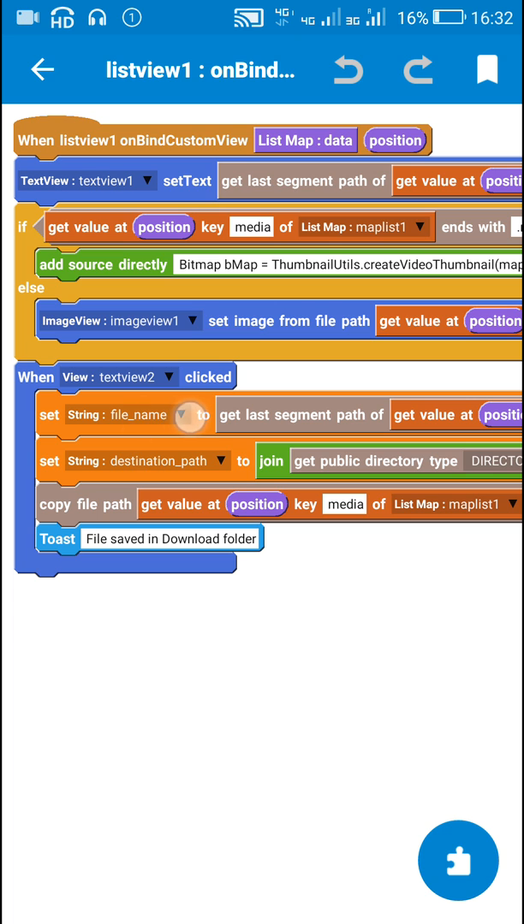
scroll("right", 3)
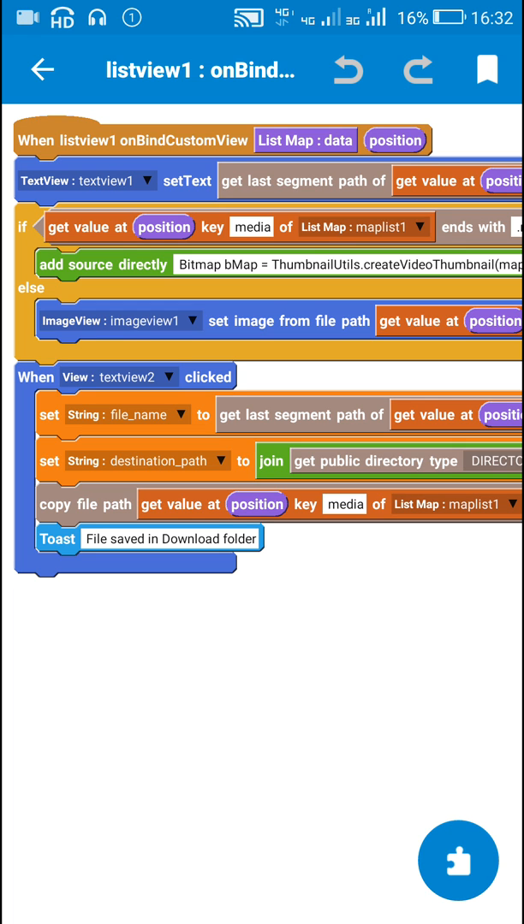
scroll("right", 3)
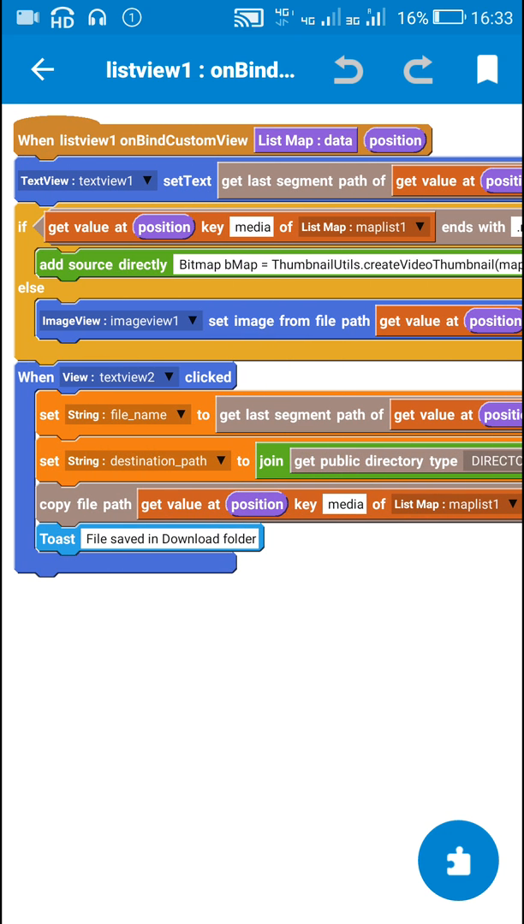
scroll("right", 3)
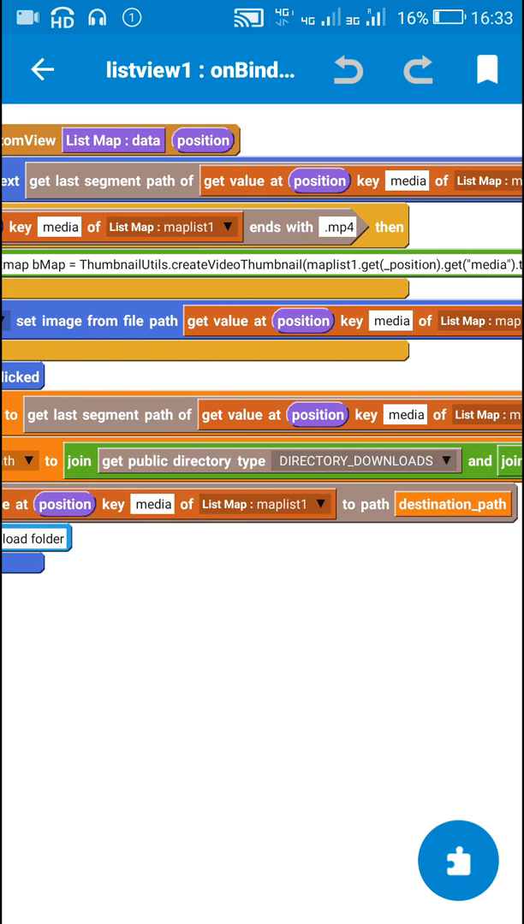
scroll("right", 3)
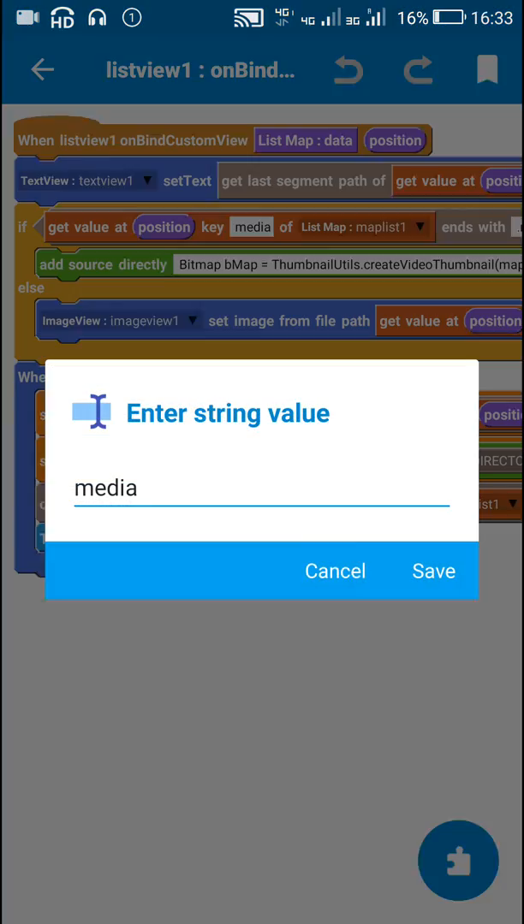
left_click(433, 571)
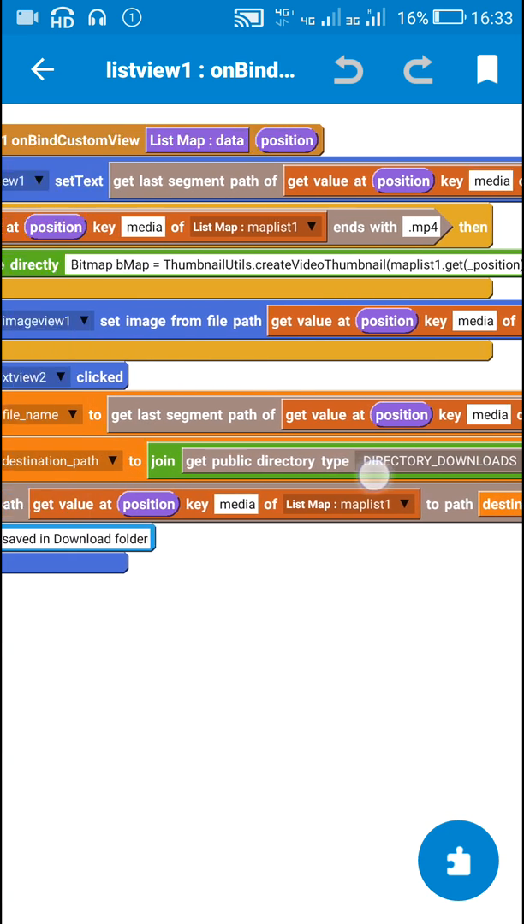
scroll("right", 3)
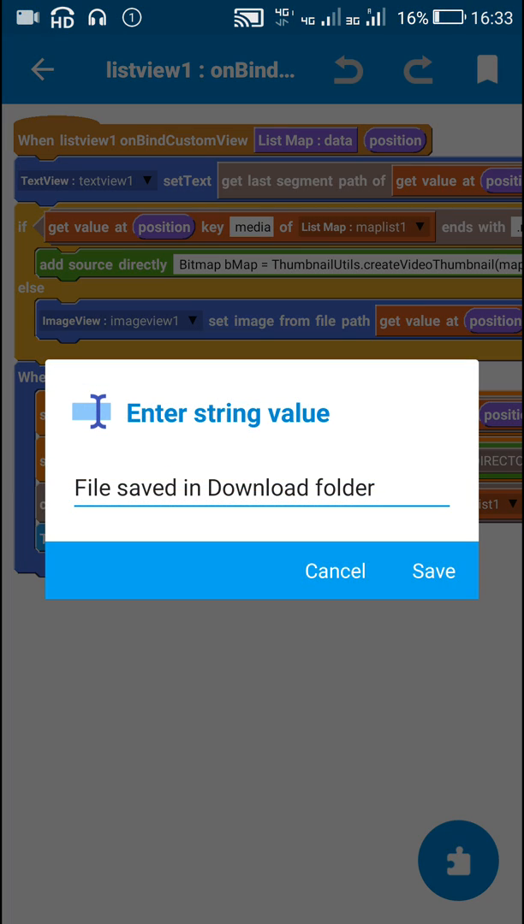
left_click(435, 572)
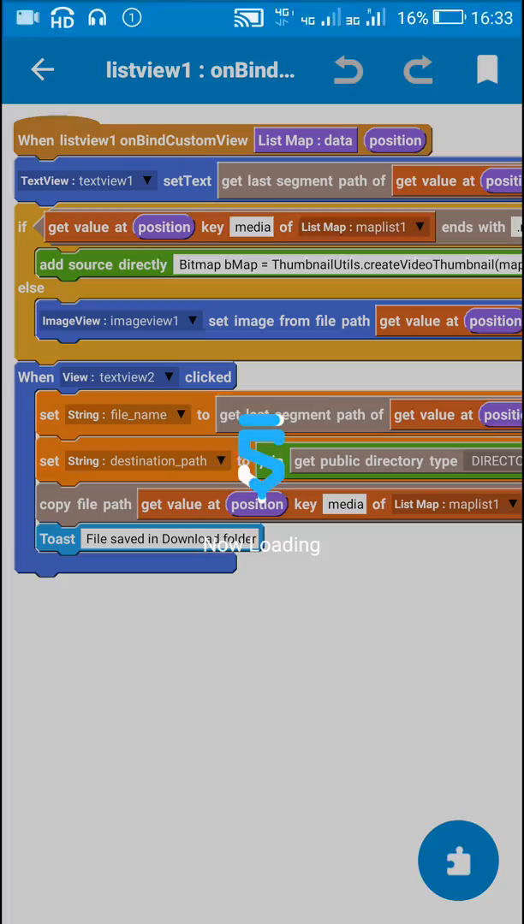
Step: Leave the onBindCustomView block editor and show the main.xml design with its list
left_click(41, 69)
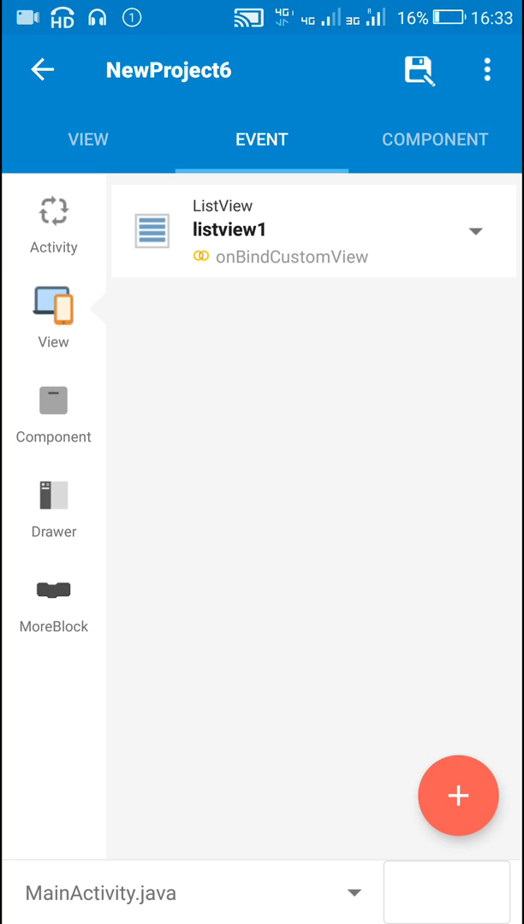
left_click(88, 139)
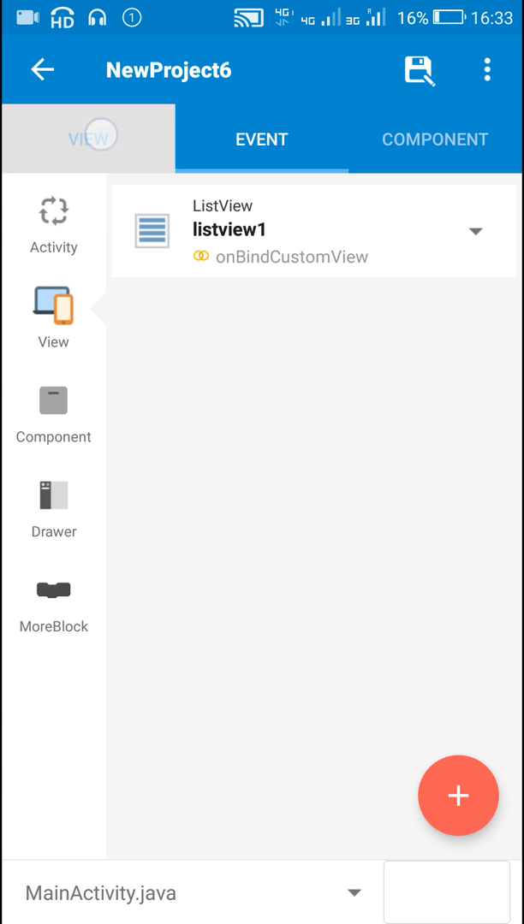
left_click(89, 139)
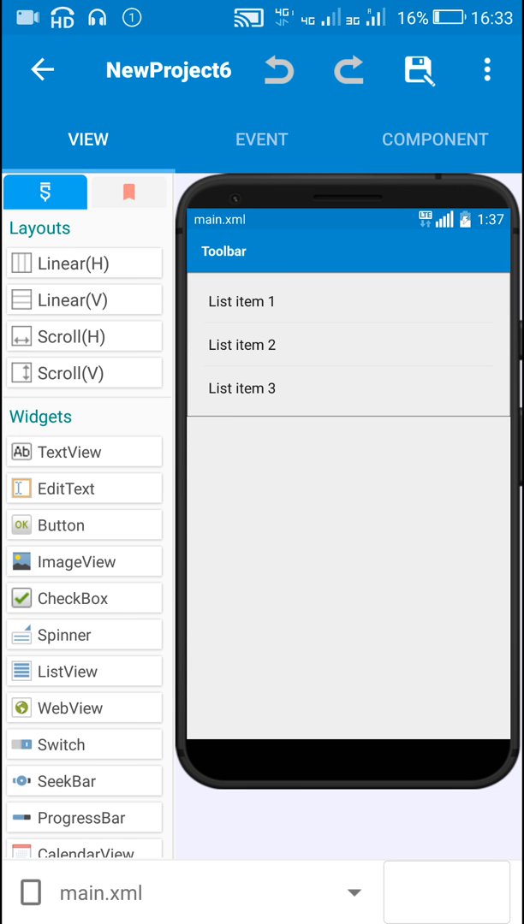